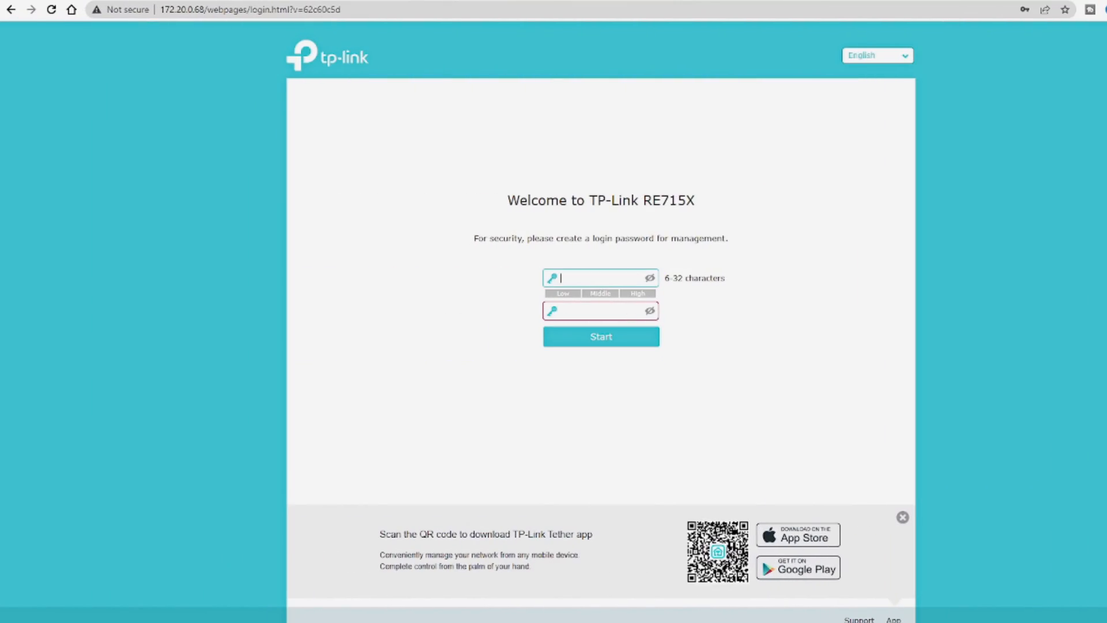
Enter and confirm a new admin password on the welcome page to reach the dashboard
text(password)
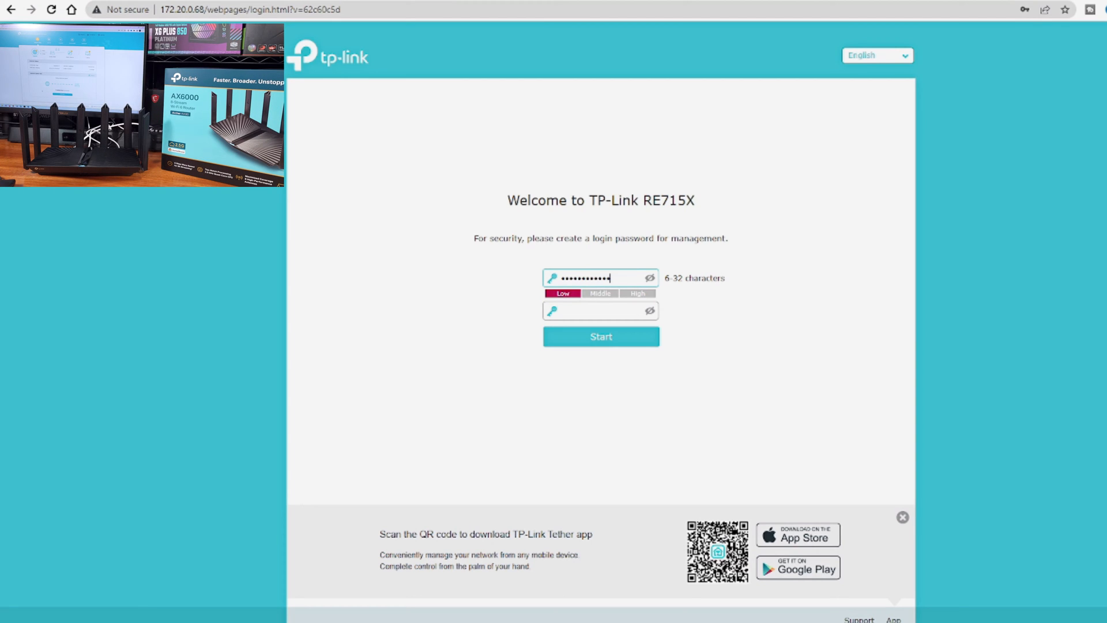
text(••••••••••)
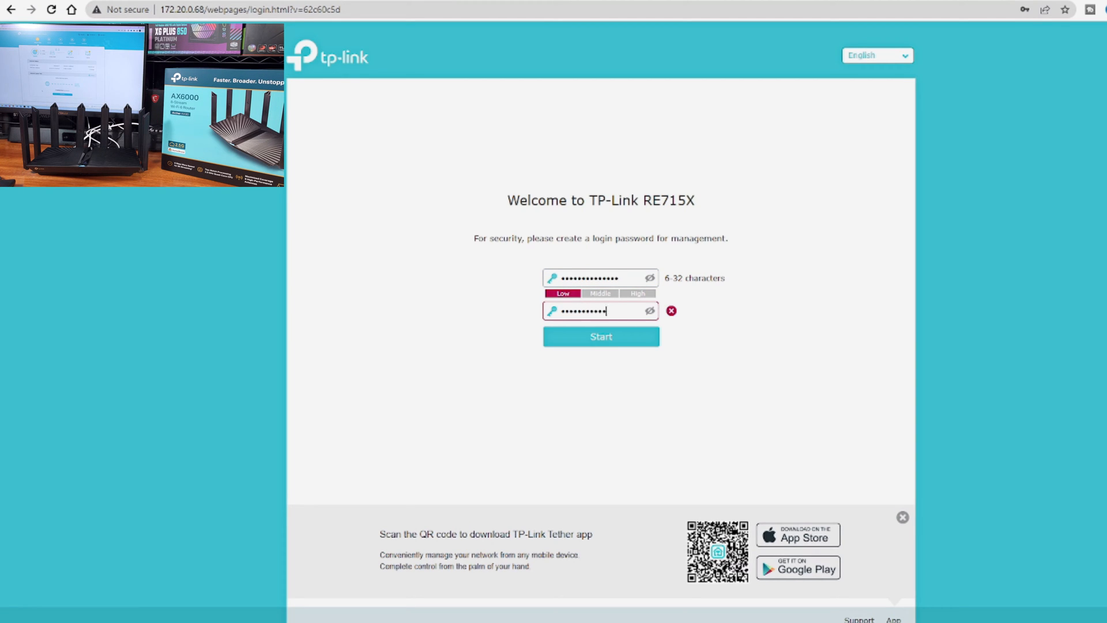
click(601, 336)
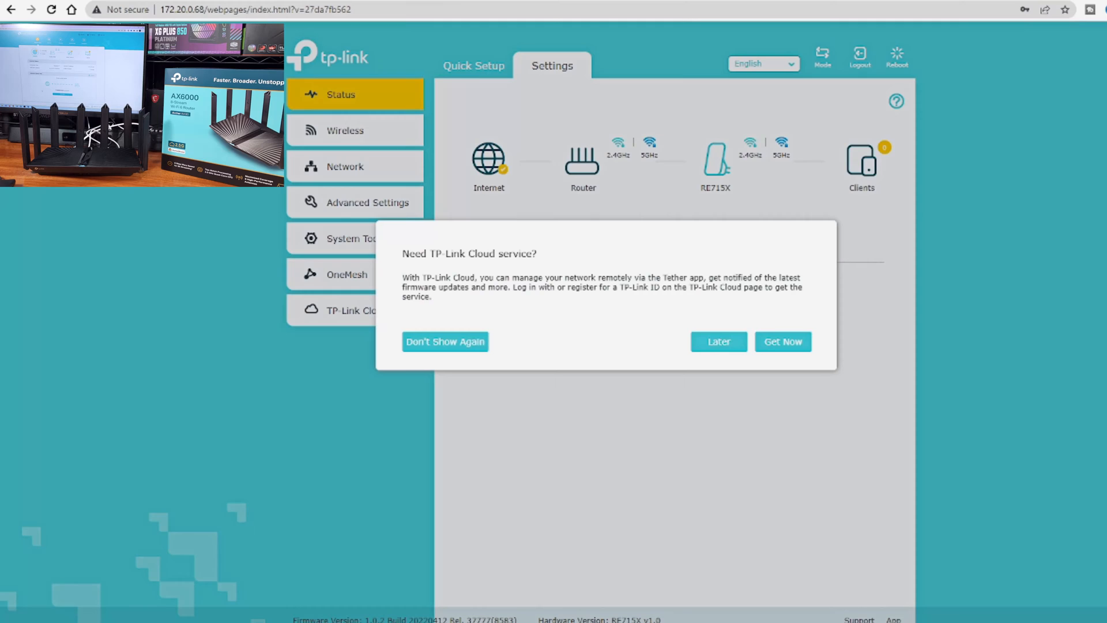
Dismiss the cloud prompt, view host network details and clients, and scan 2.4GHz networks
click(718, 340)
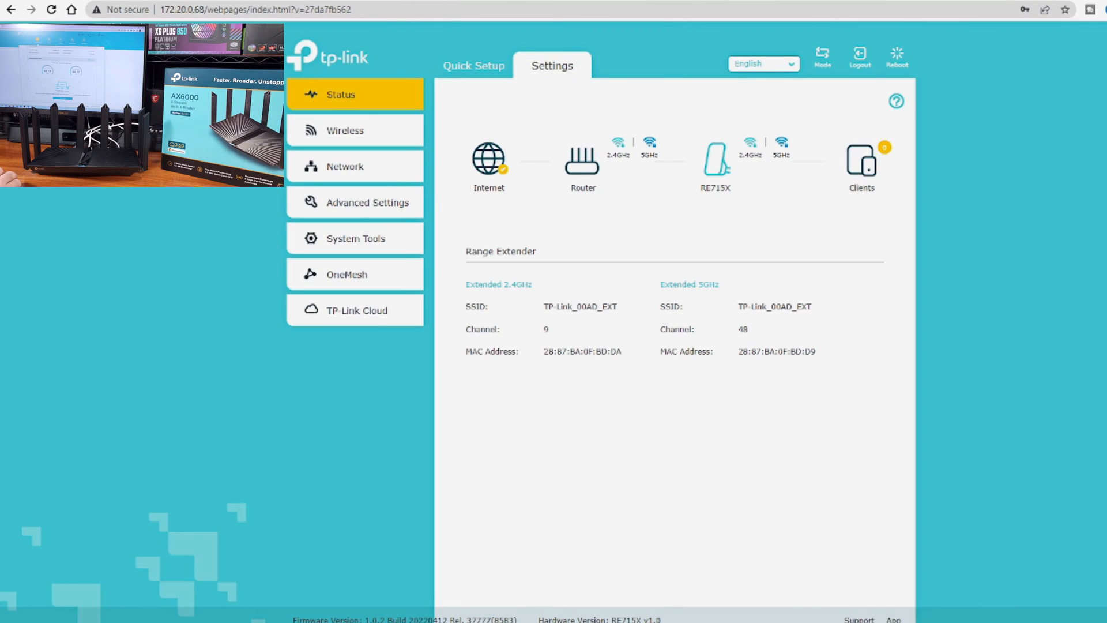
click(583, 159)
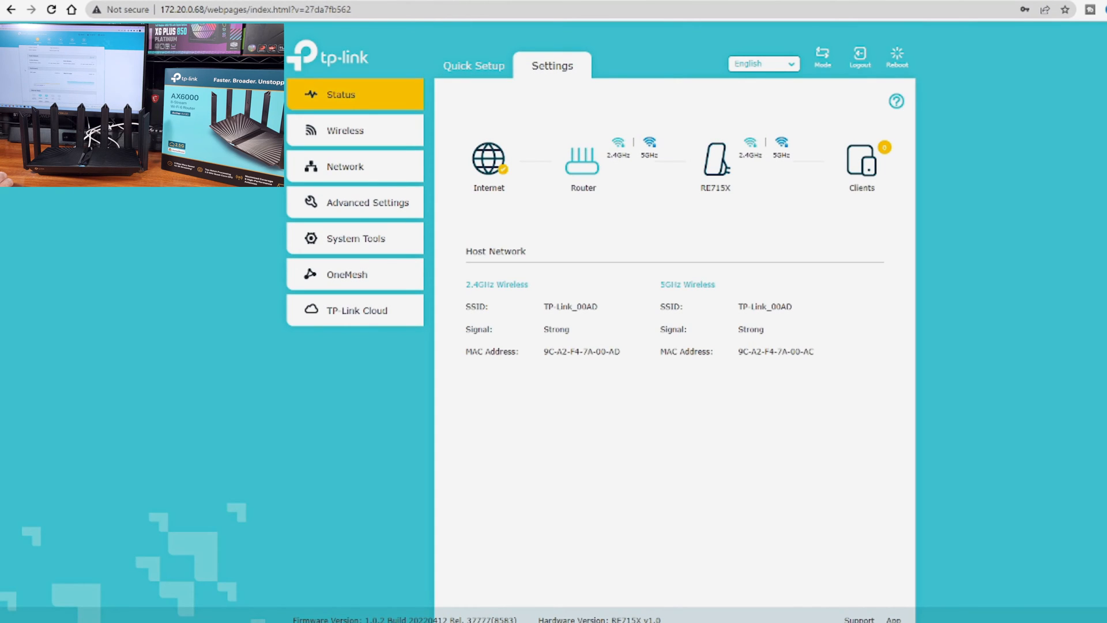
click(861, 162)
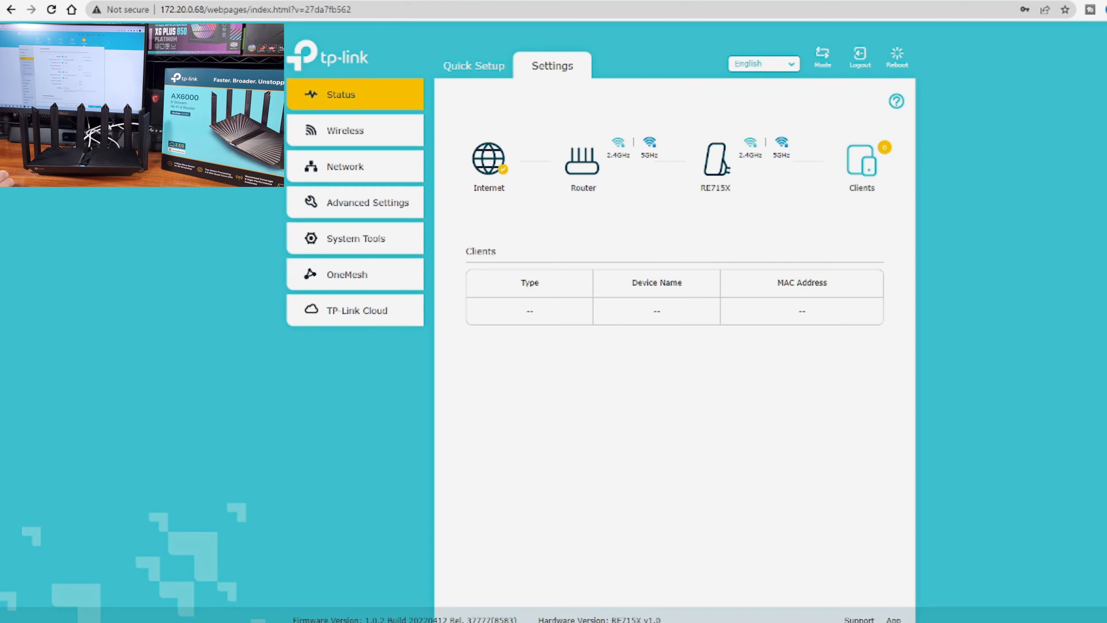
click(345, 130)
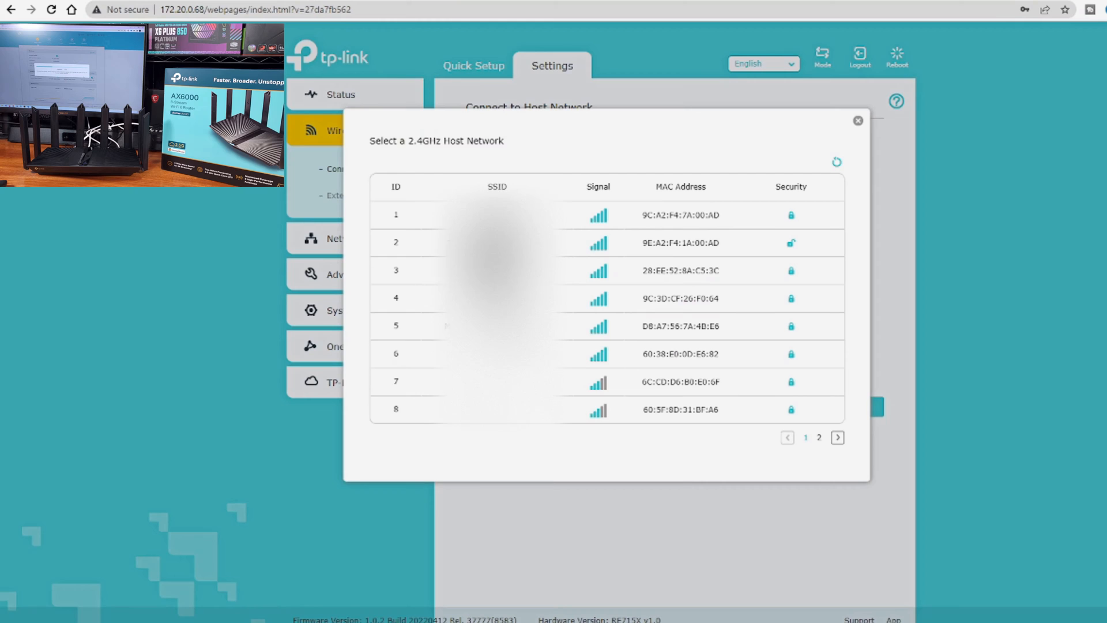
click(859, 120)
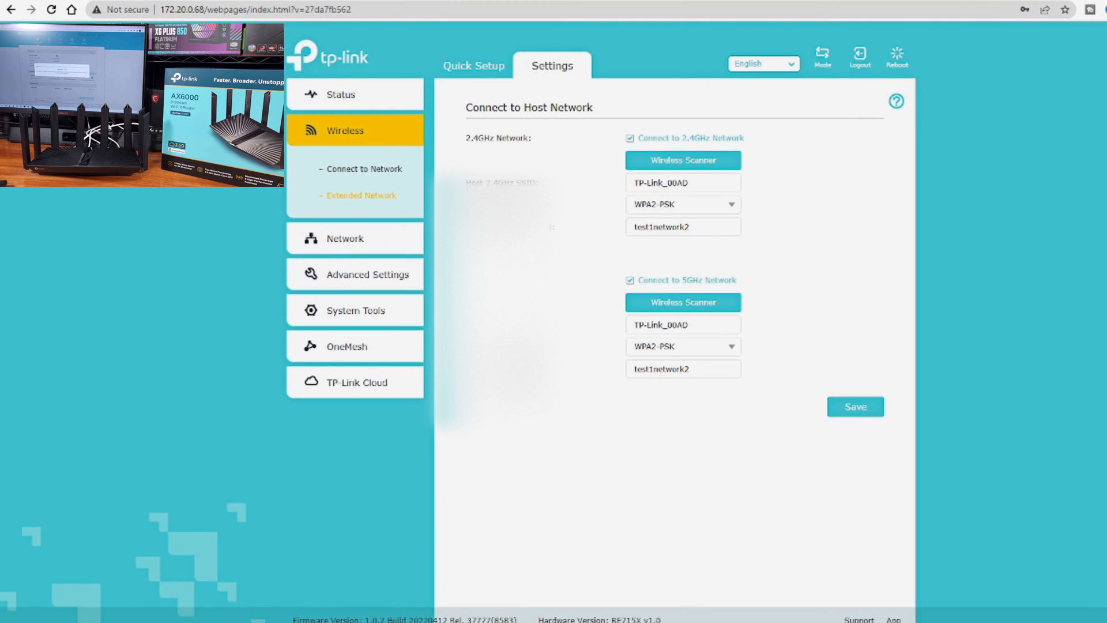
Browse extended network, IP/DHCP, power schedule, Wi-Fi coverage, access control and firmware pages
click(362, 195)
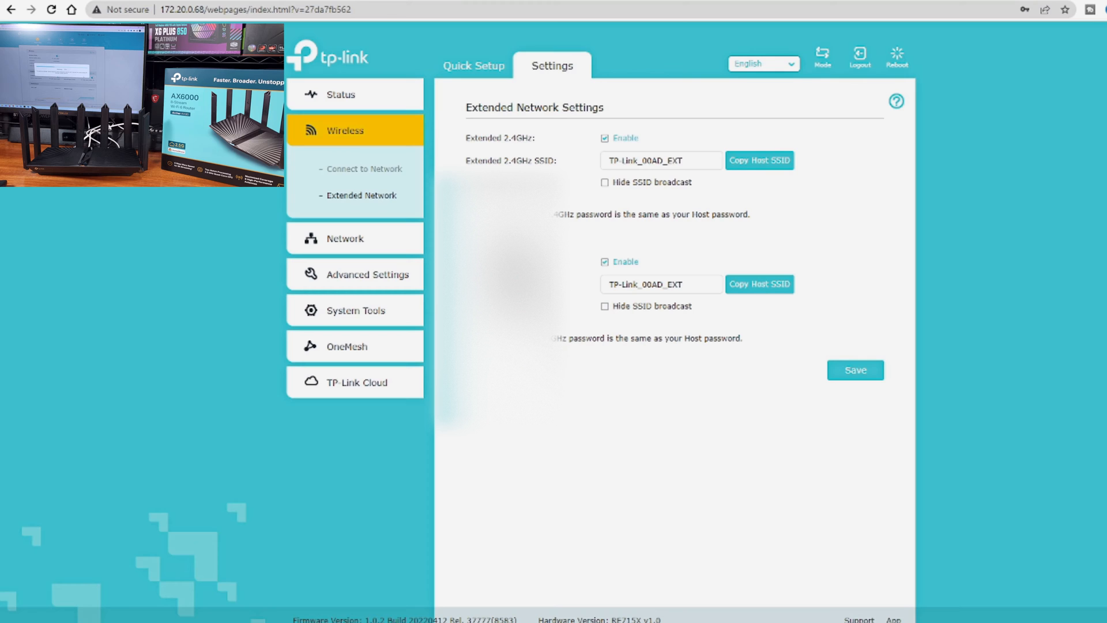
mouse_move(345, 241)
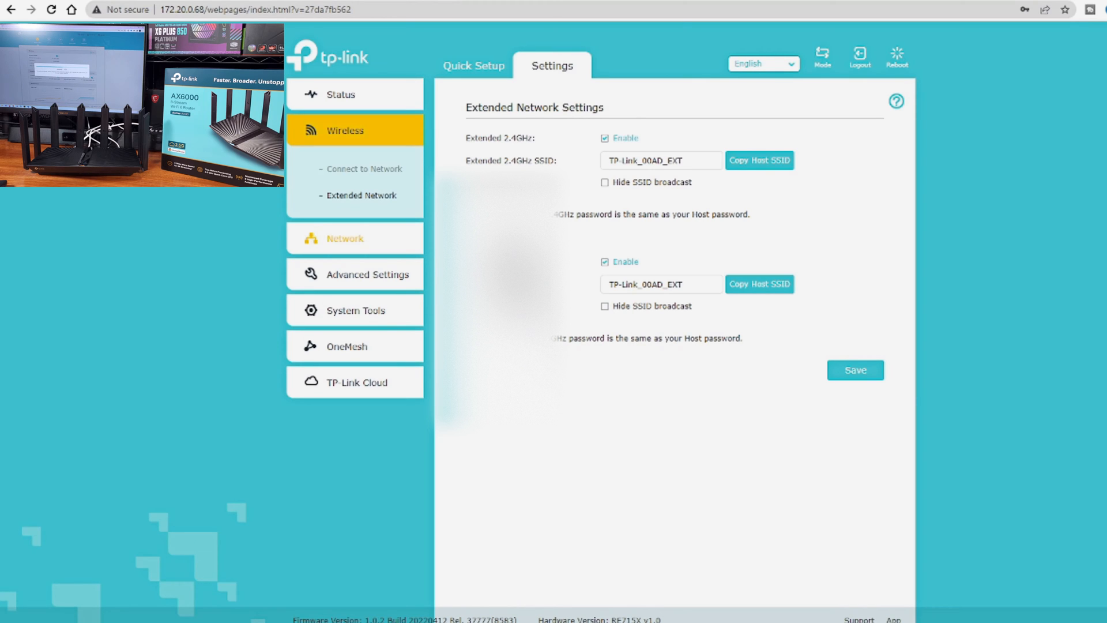
click(346, 166)
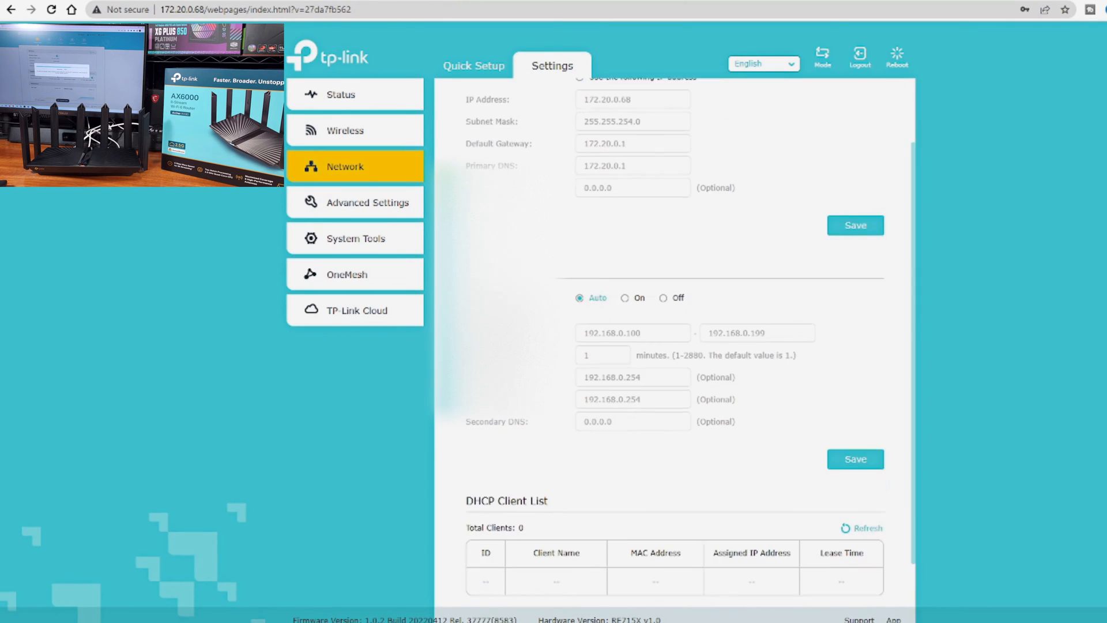
click(365, 202)
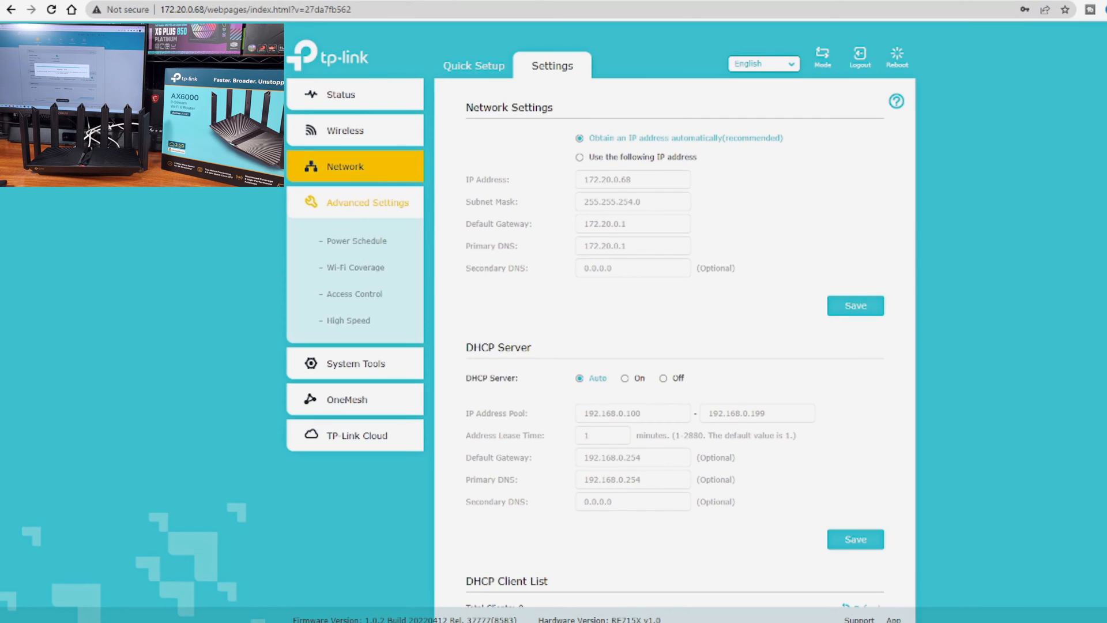
click(356, 241)
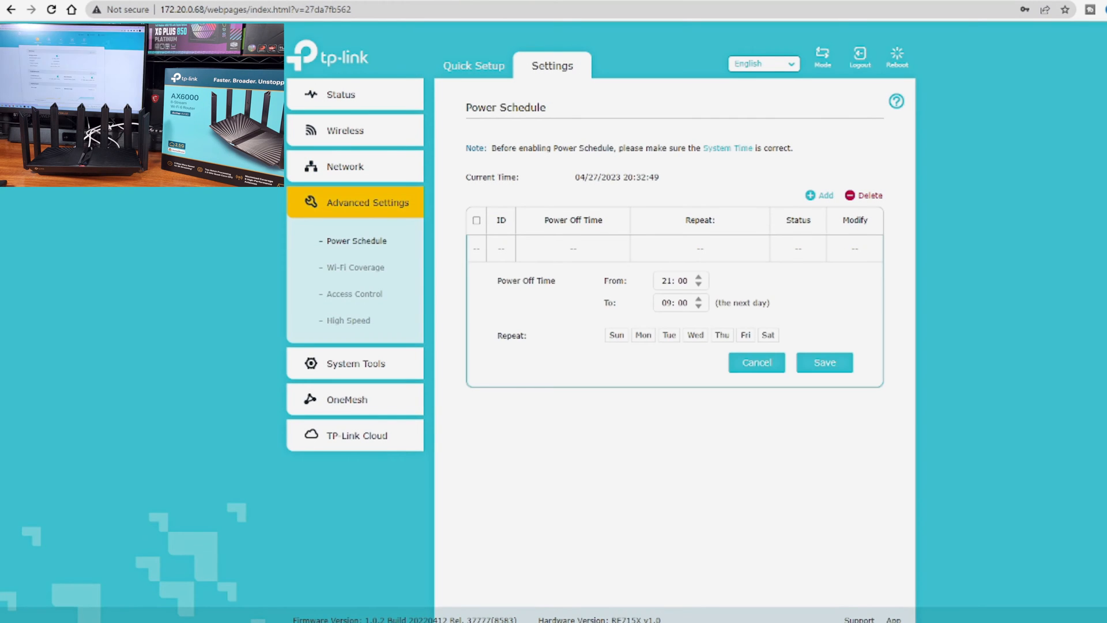
click(355, 267)
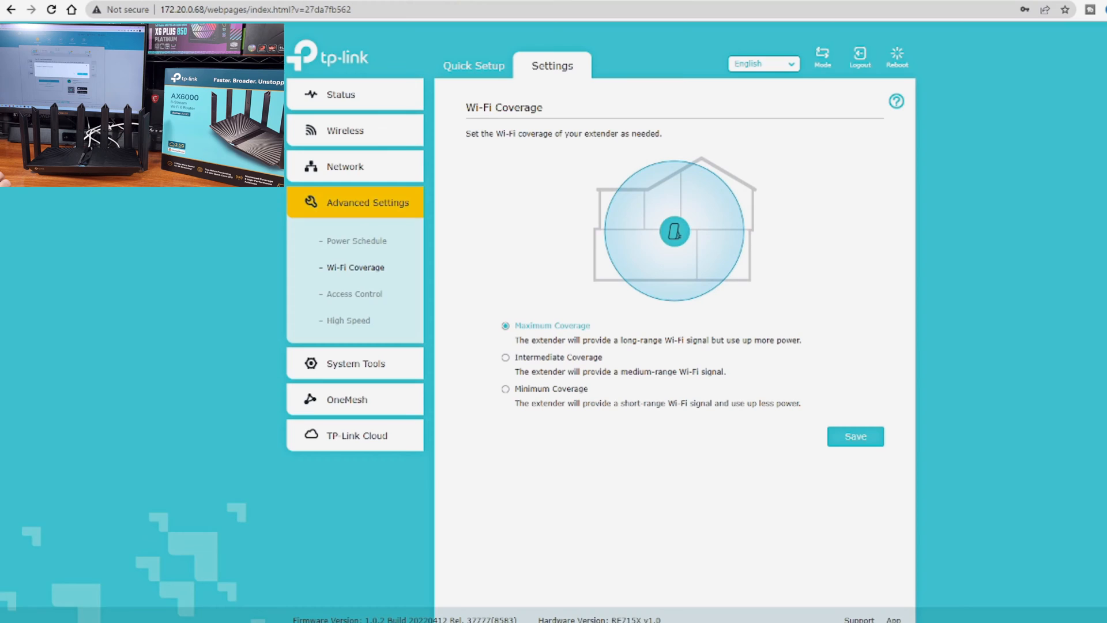
click(354, 294)
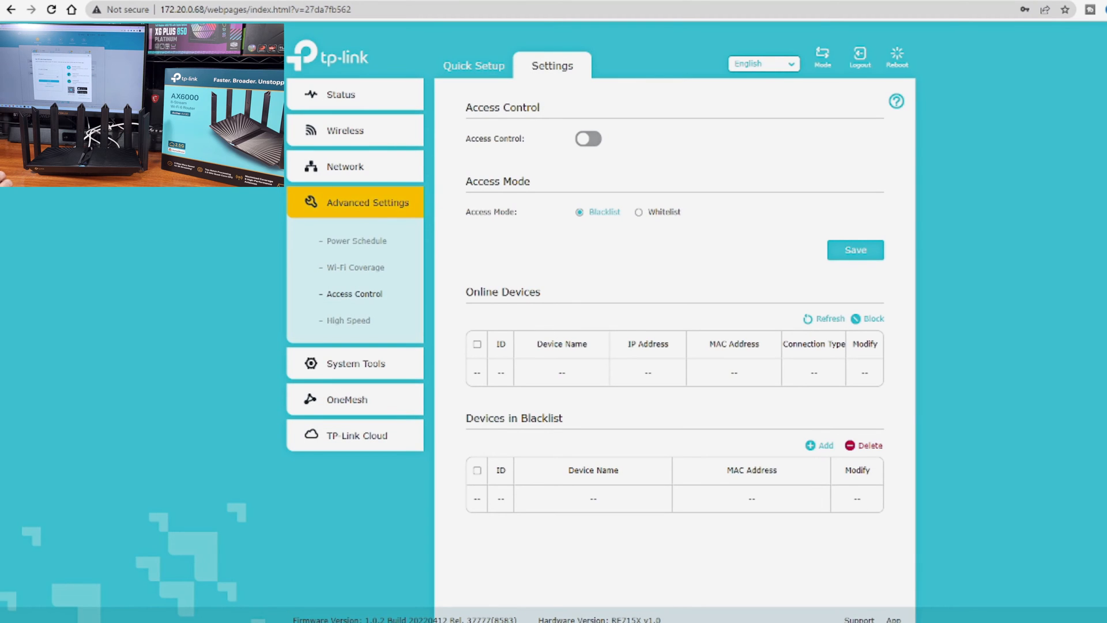
click(347, 320)
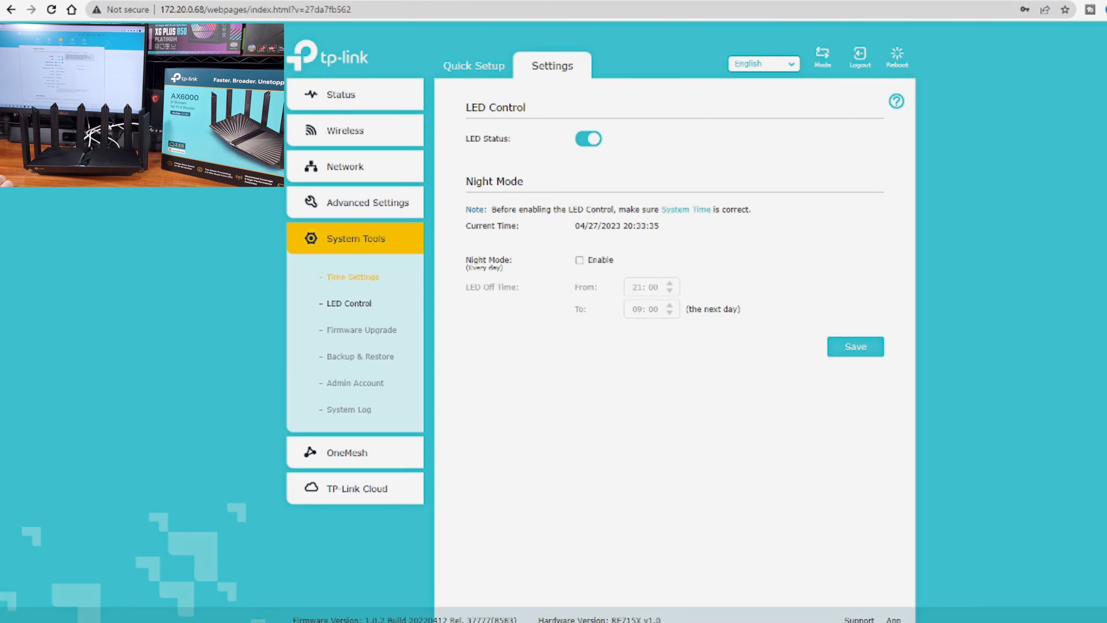
click(361, 330)
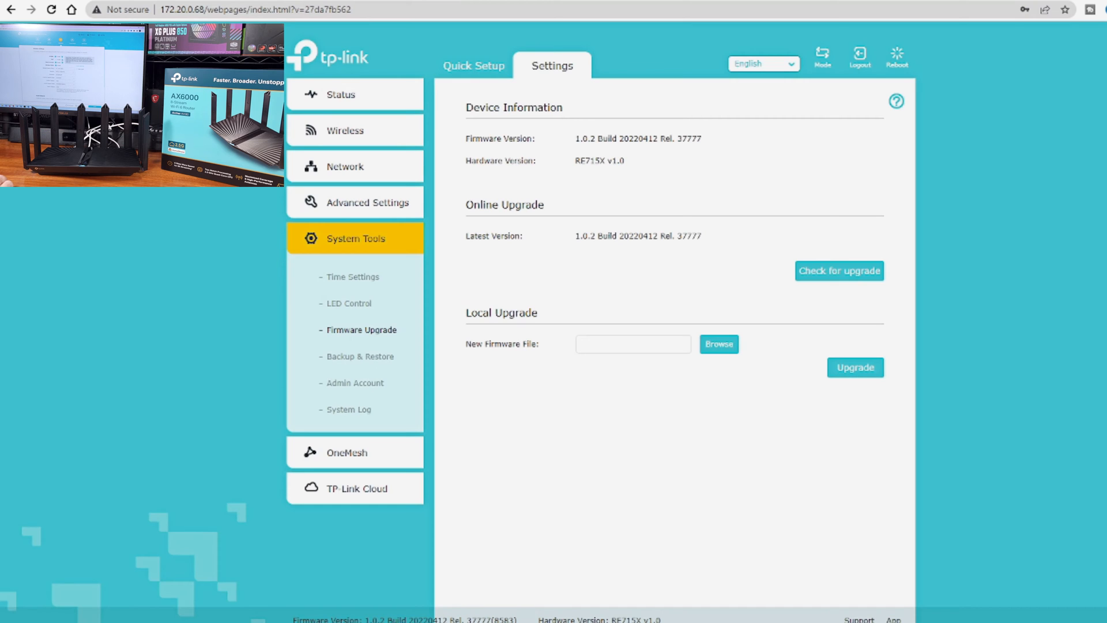
Check online, install the newer 1.0.9 firmware, and wait through the unresponsive page
click(839, 271)
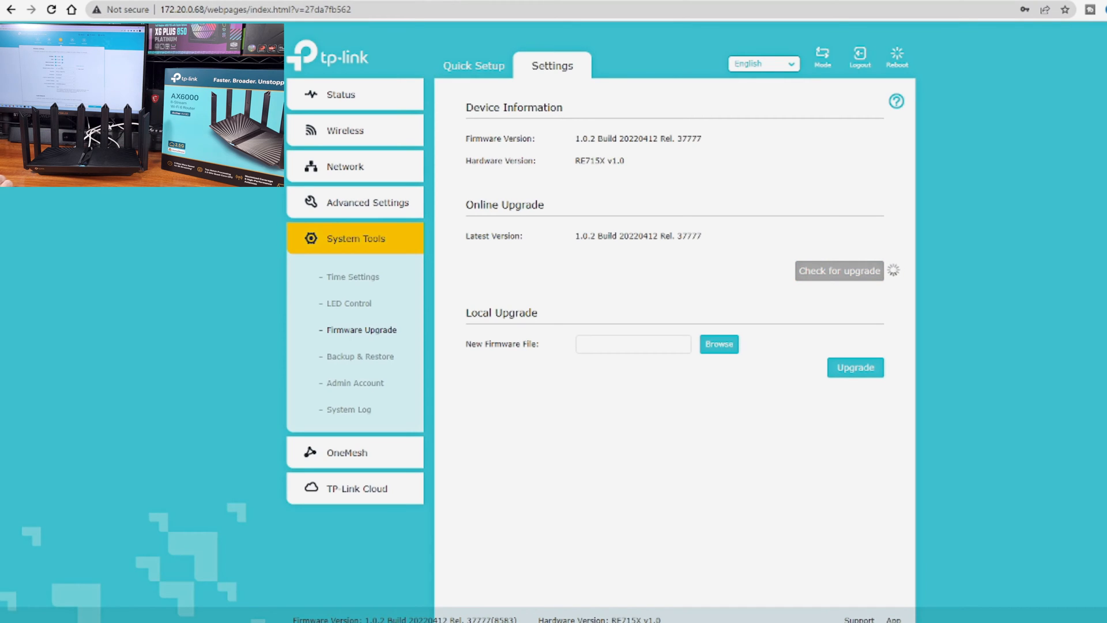
click(839, 271)
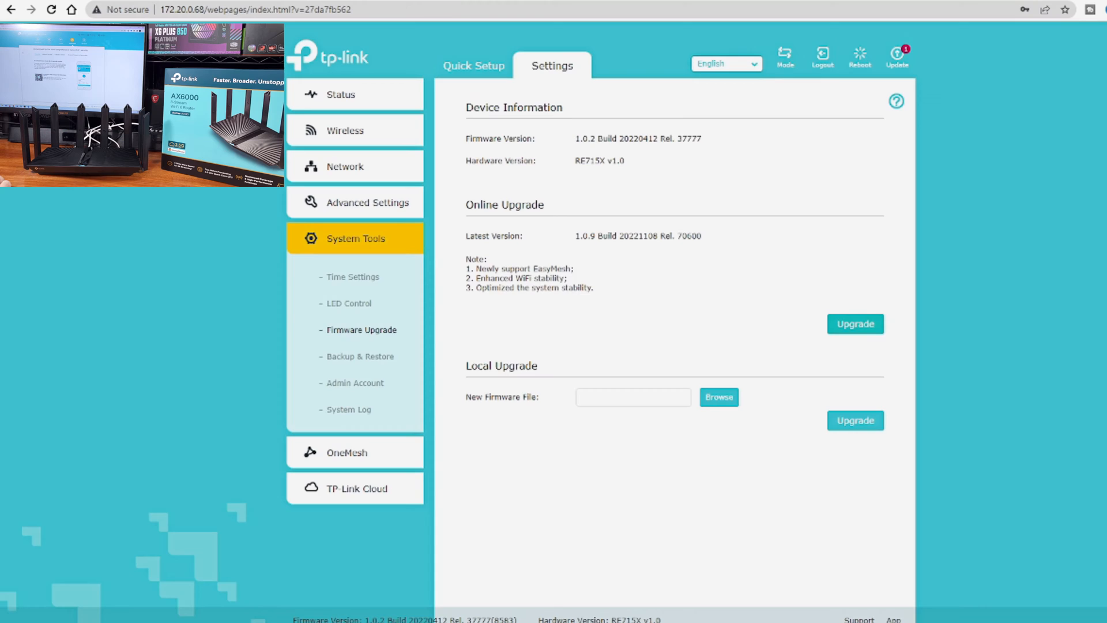
click(856, 324)
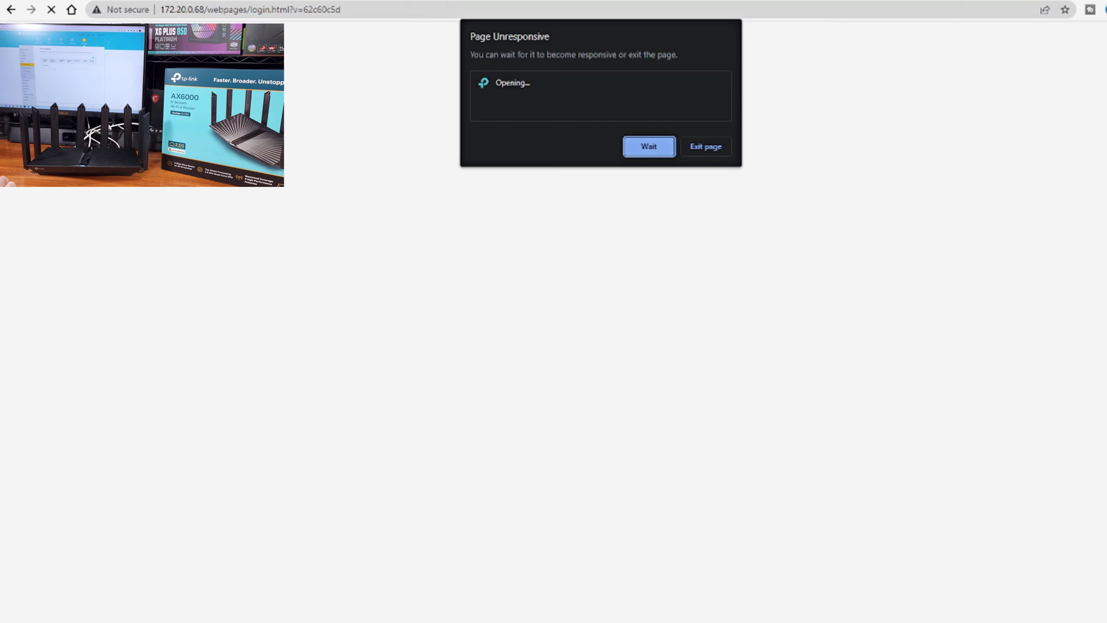
click(648, 145)
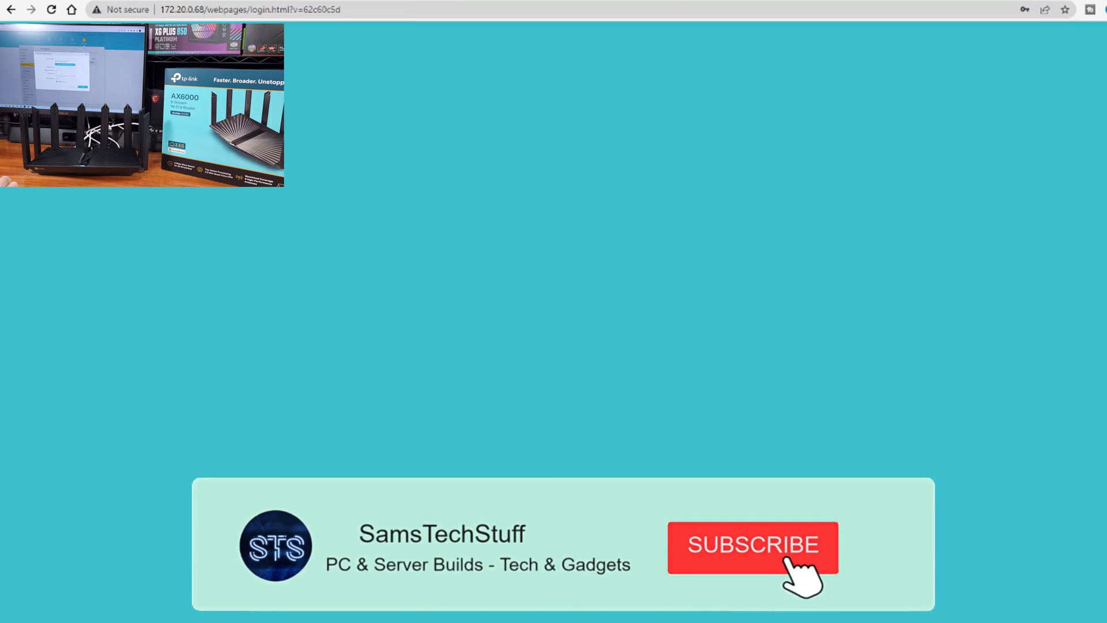
Log back in with the admin password and dismiss the cloud prompt
click(752, 546)
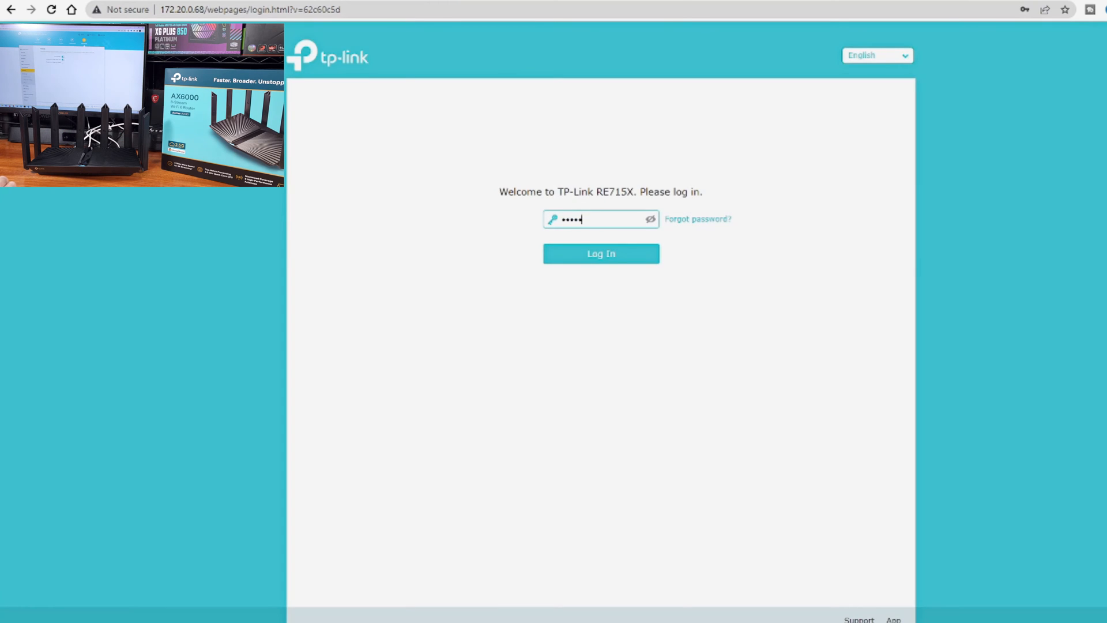
click(600, 254)
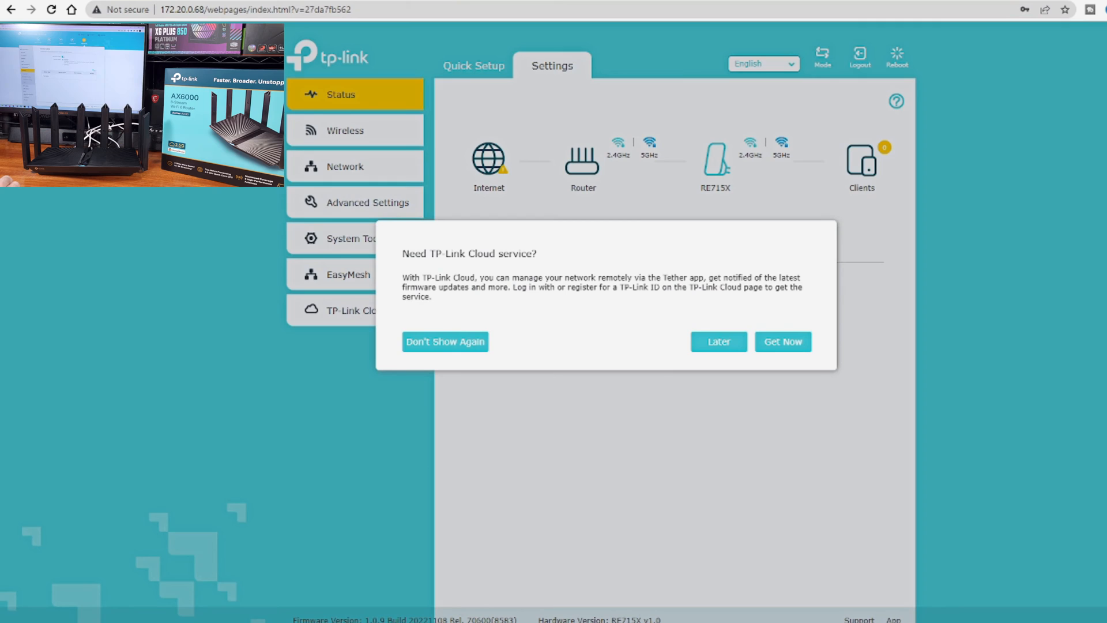
click(718, 341)
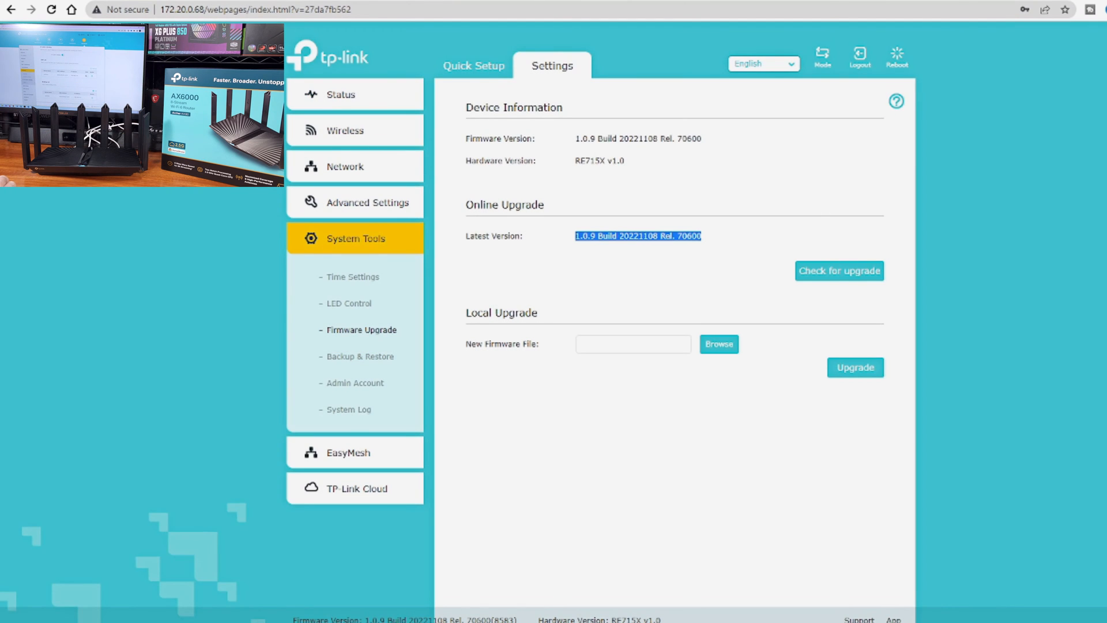
Download a settings backup, view Admin Account and System Log, and switch EasyMesh on
click(359, 356)
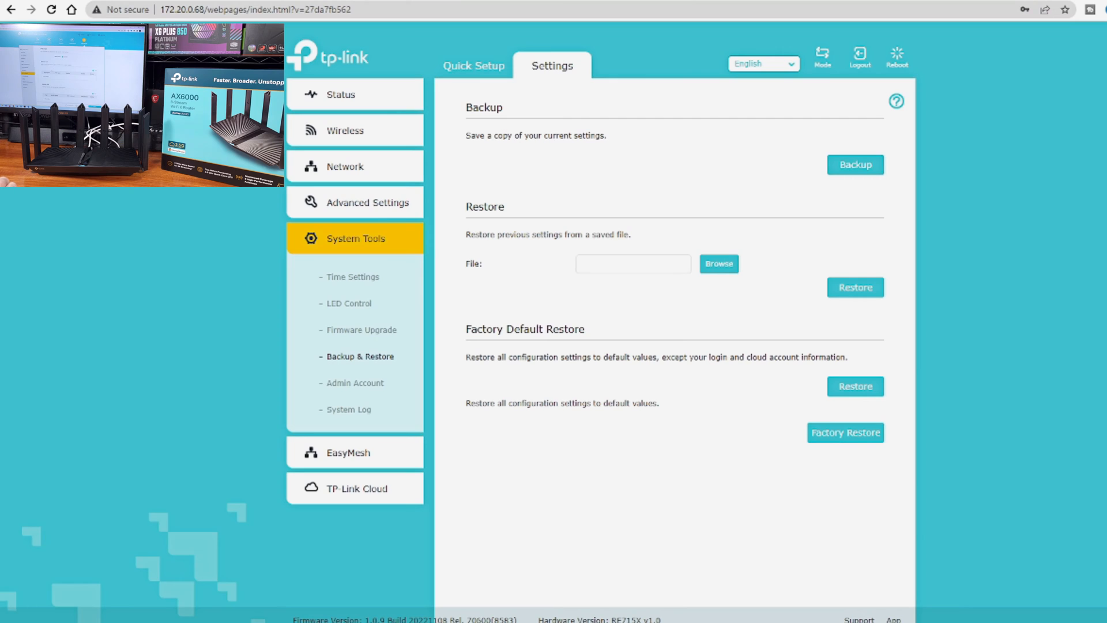
click(855, 164)
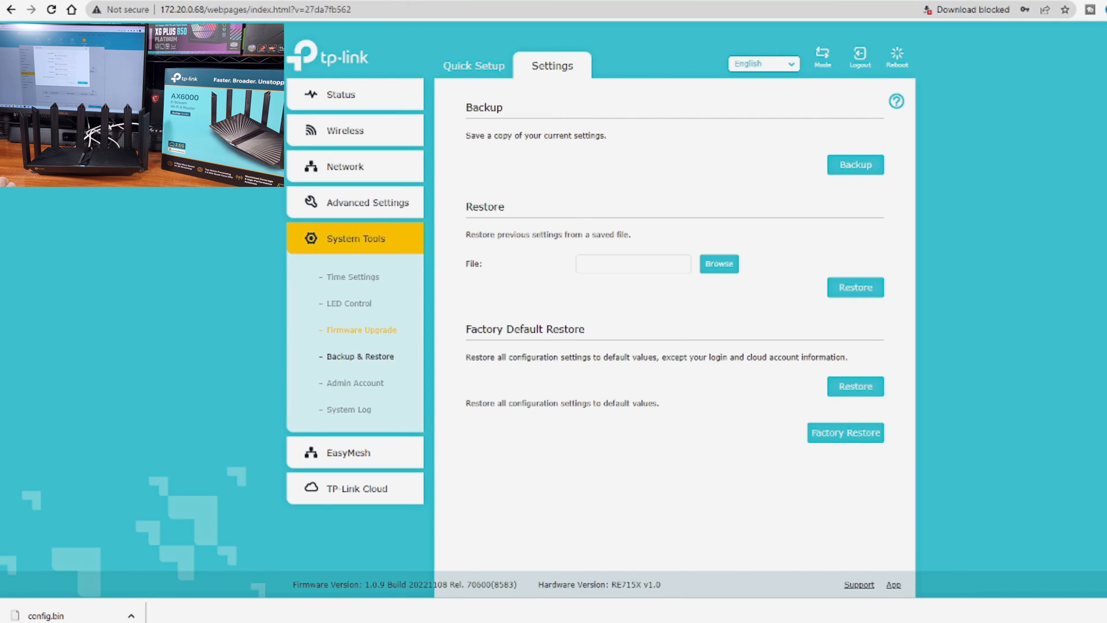
click(355, 383)
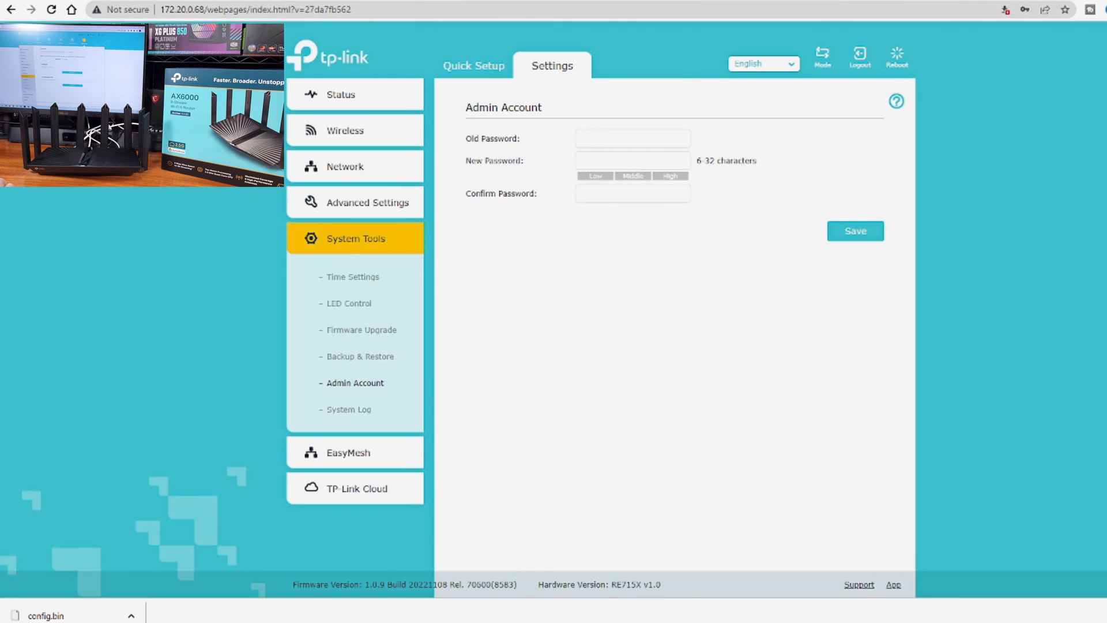
click(348, 409)
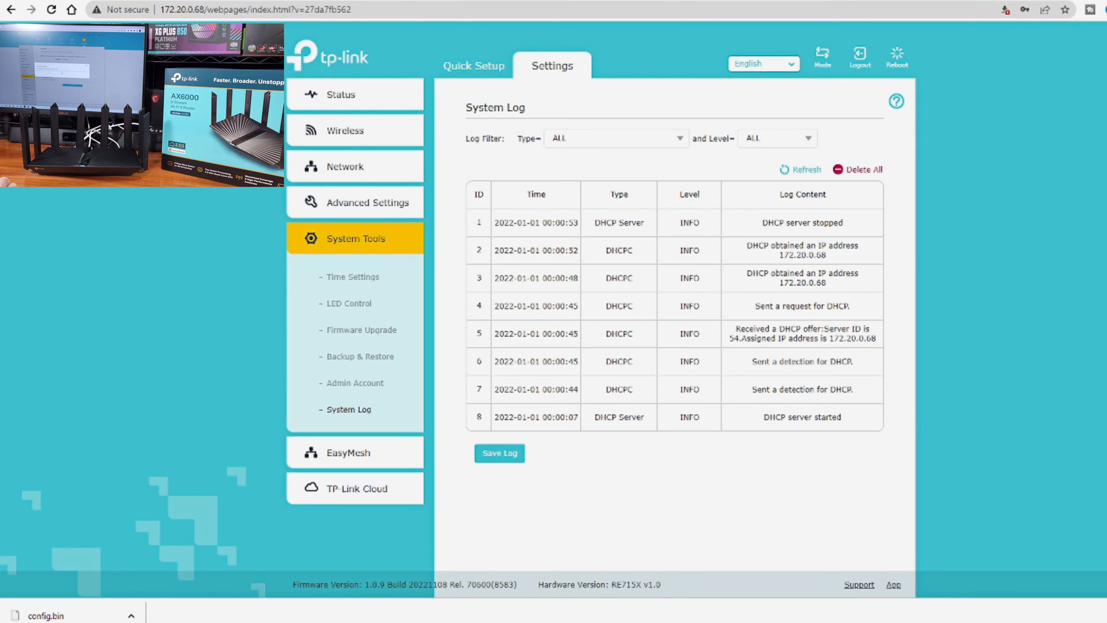
click(348, 274)
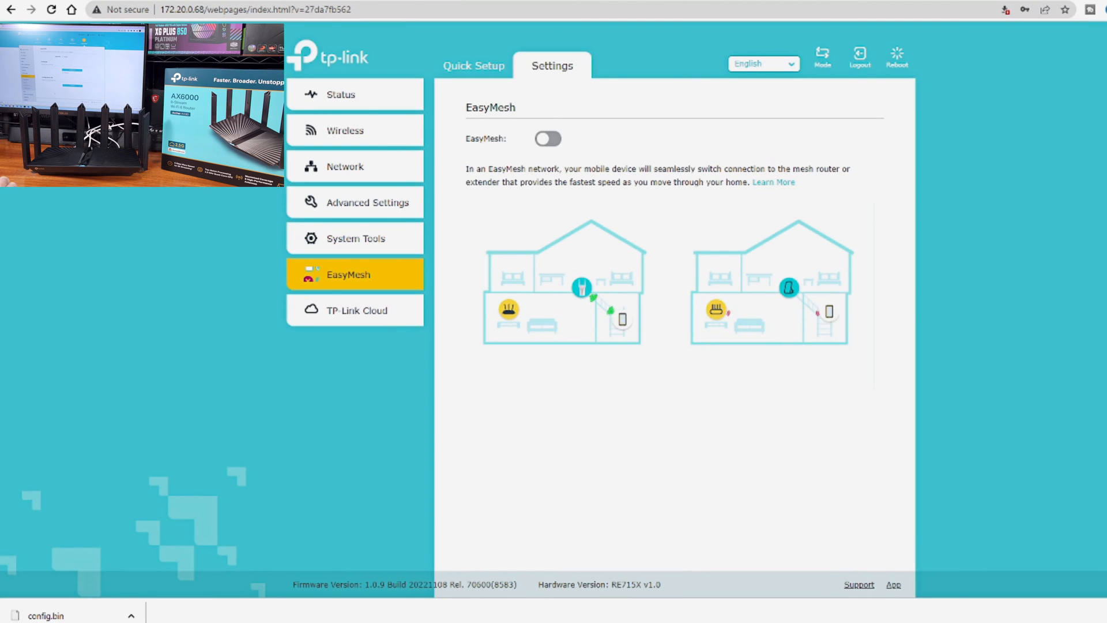
click(548, 138)
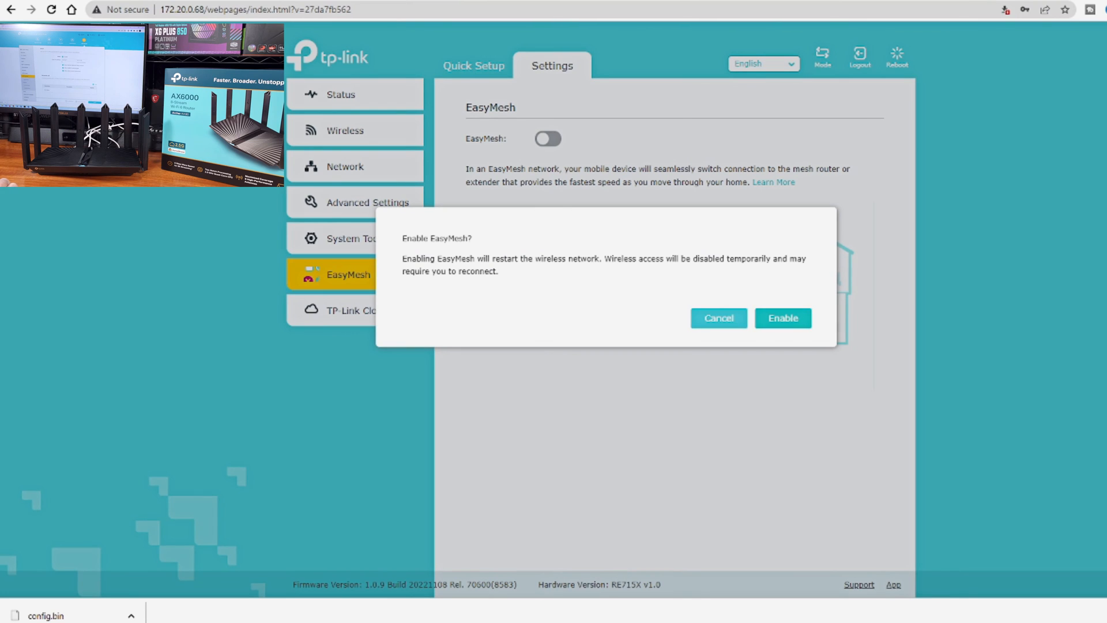
Confirm Enable in the EasyMesh dialog, then go to the TP-Link Cloud page
click(782, 318)
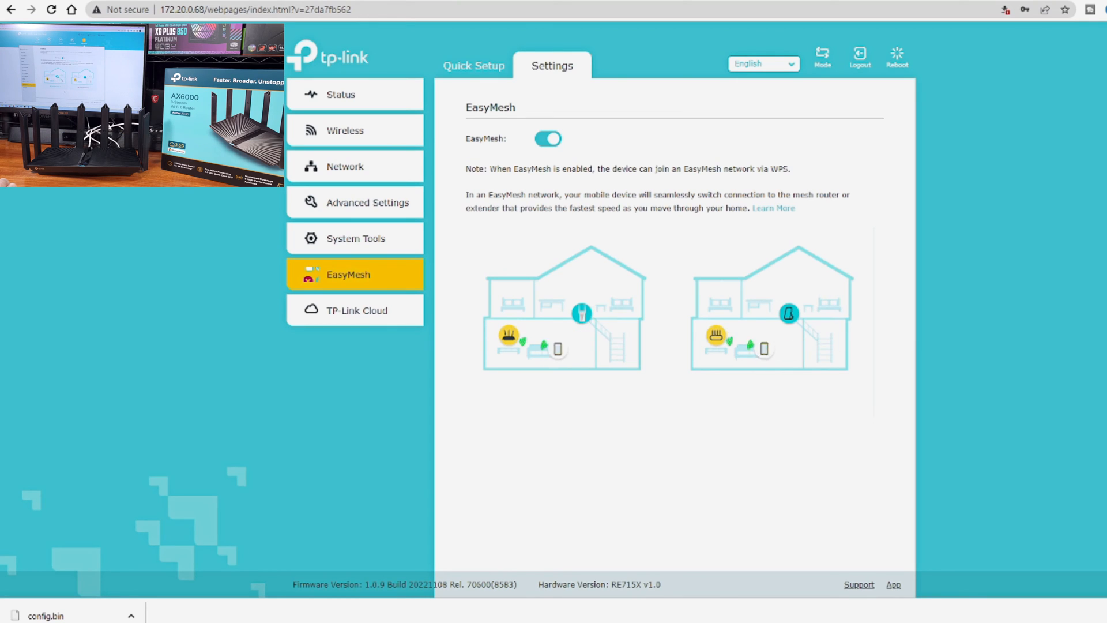
click(356, 310)
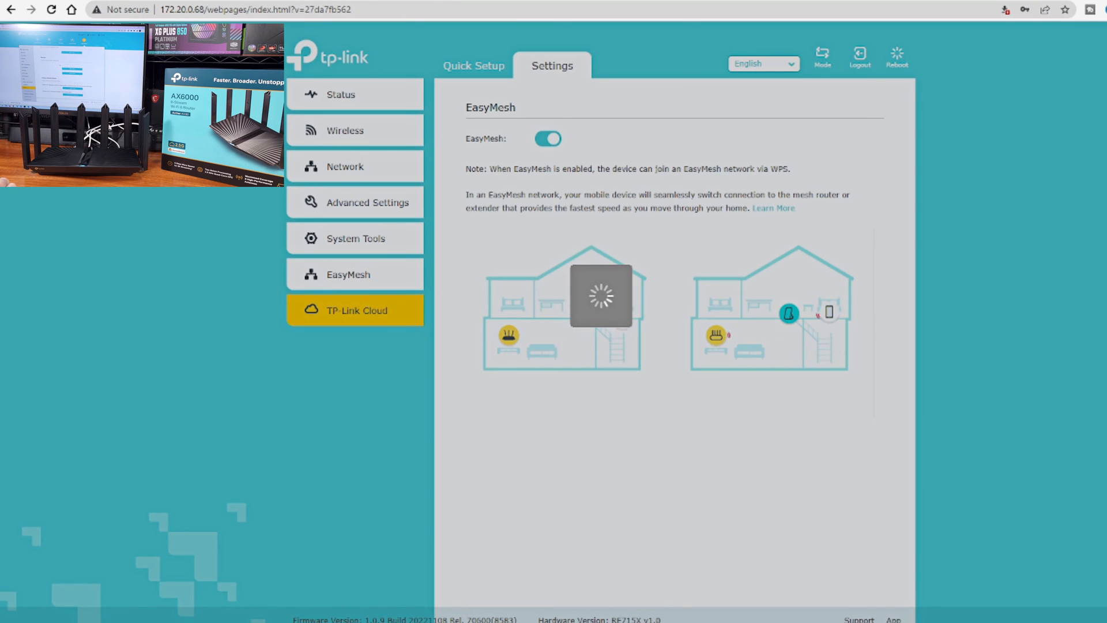
View the TP-Link Cloud registration form and host network connection settings, then the Status overview
click(356, 310)
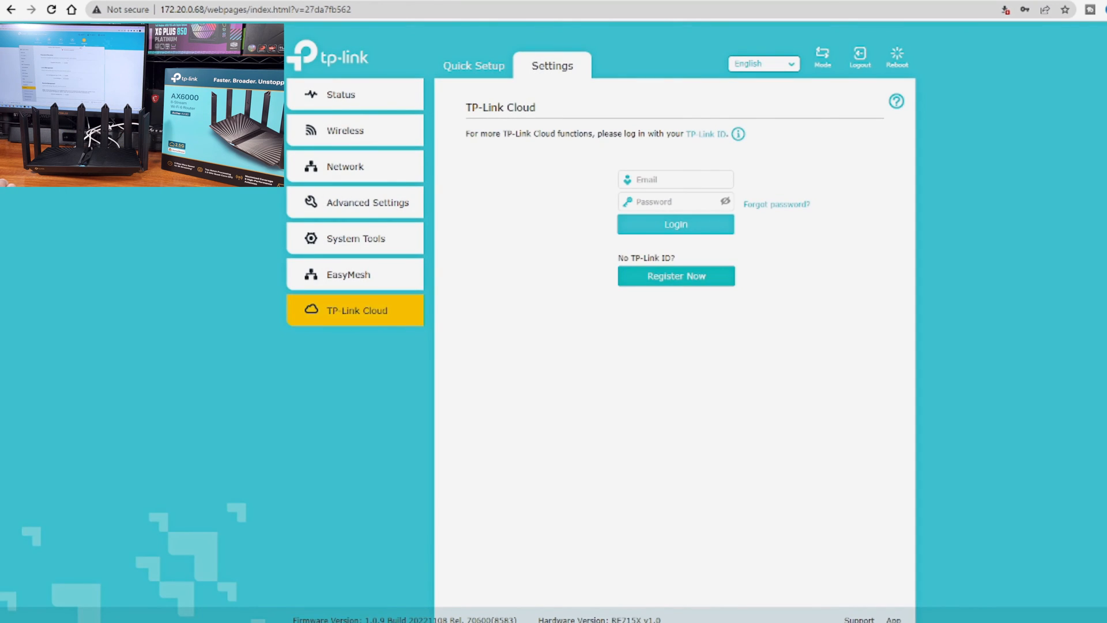
click(676, 276)
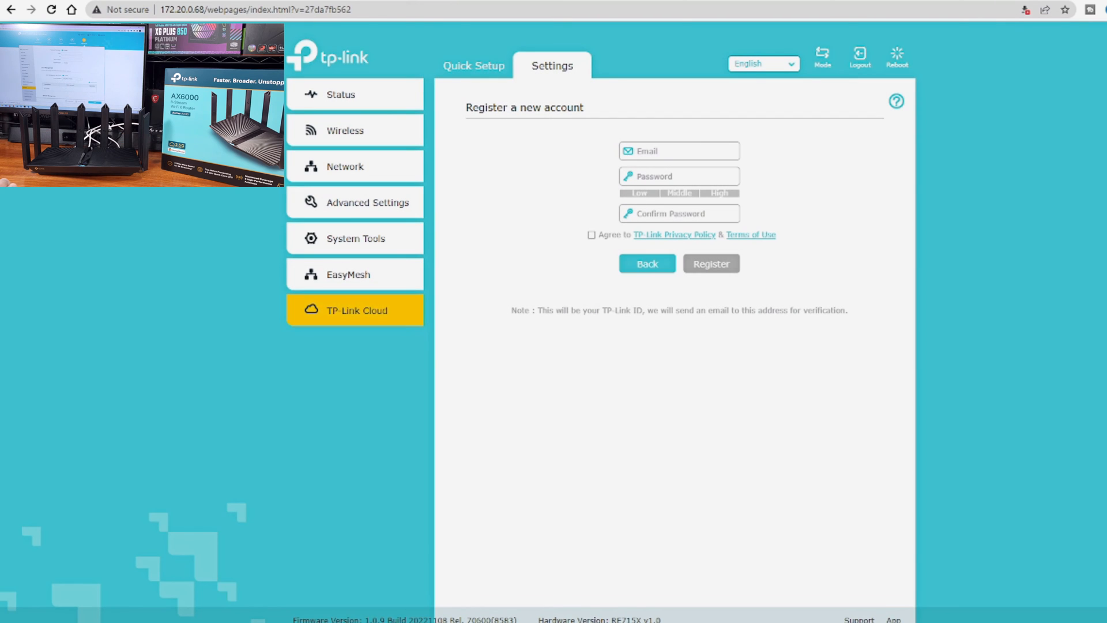
click(344, 130)
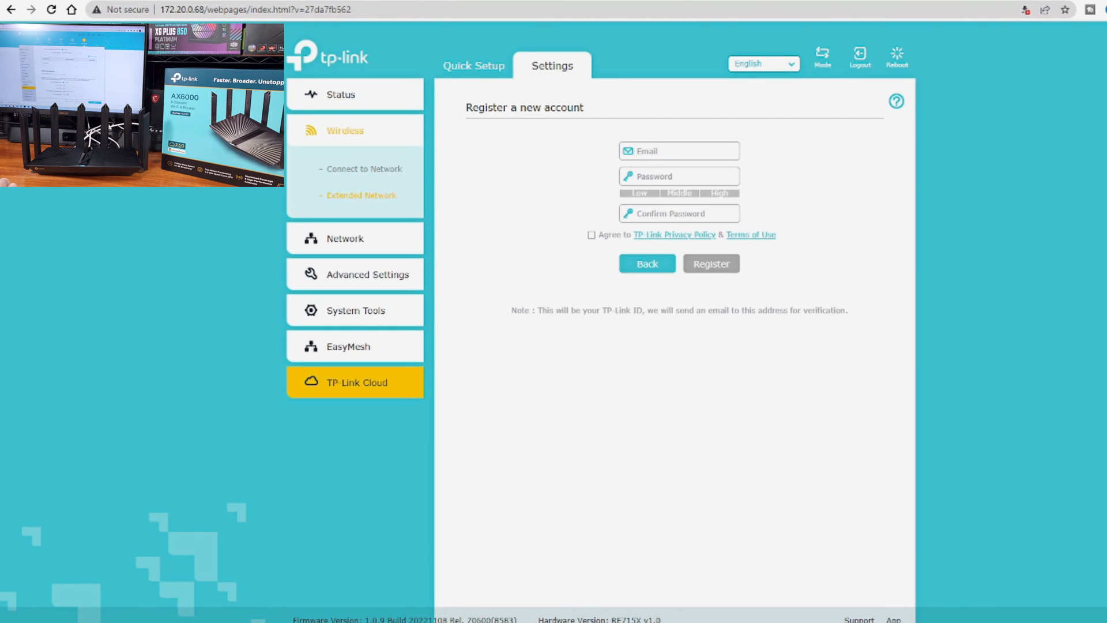
click(365, 168)
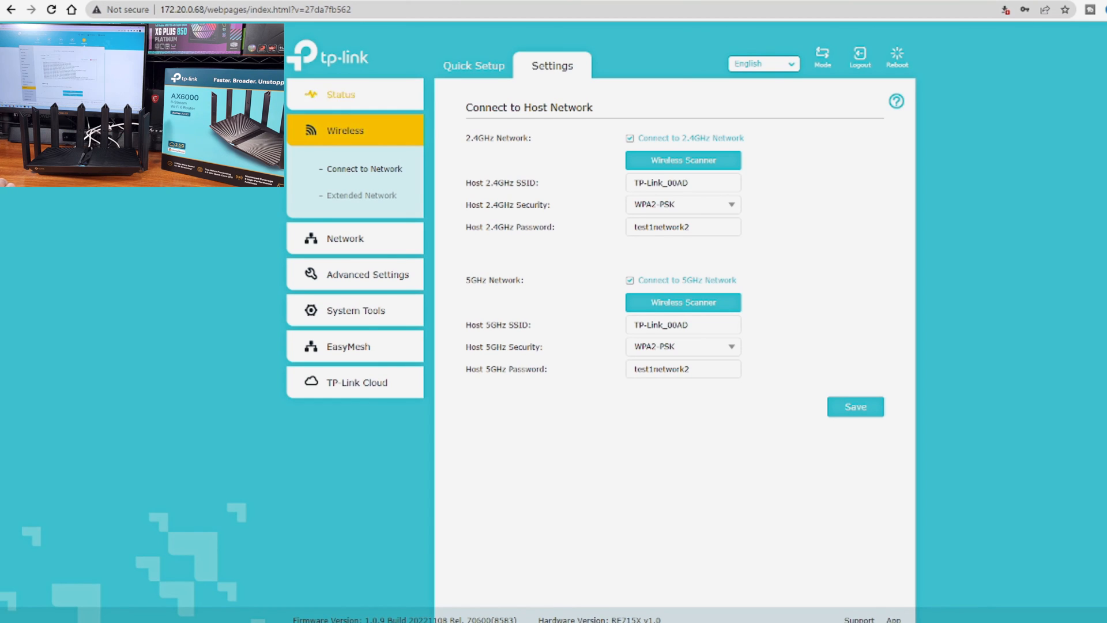
click(341, 94)
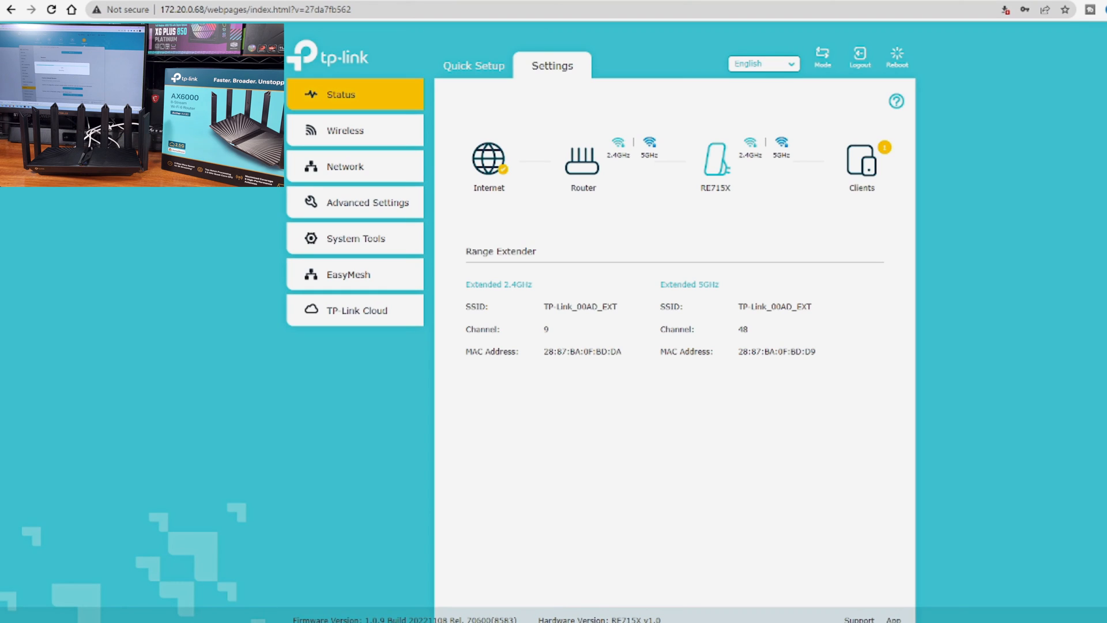
View connected clients and network DHCP settings, leaving the operating mode as Repeater
click(861, 162)
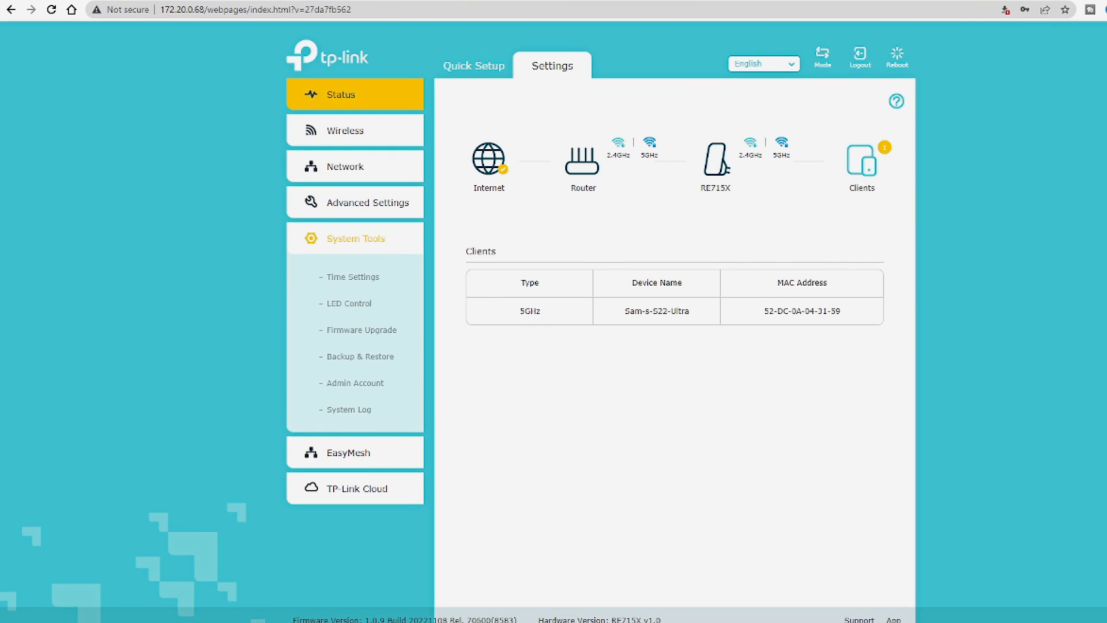
click(345, 166)
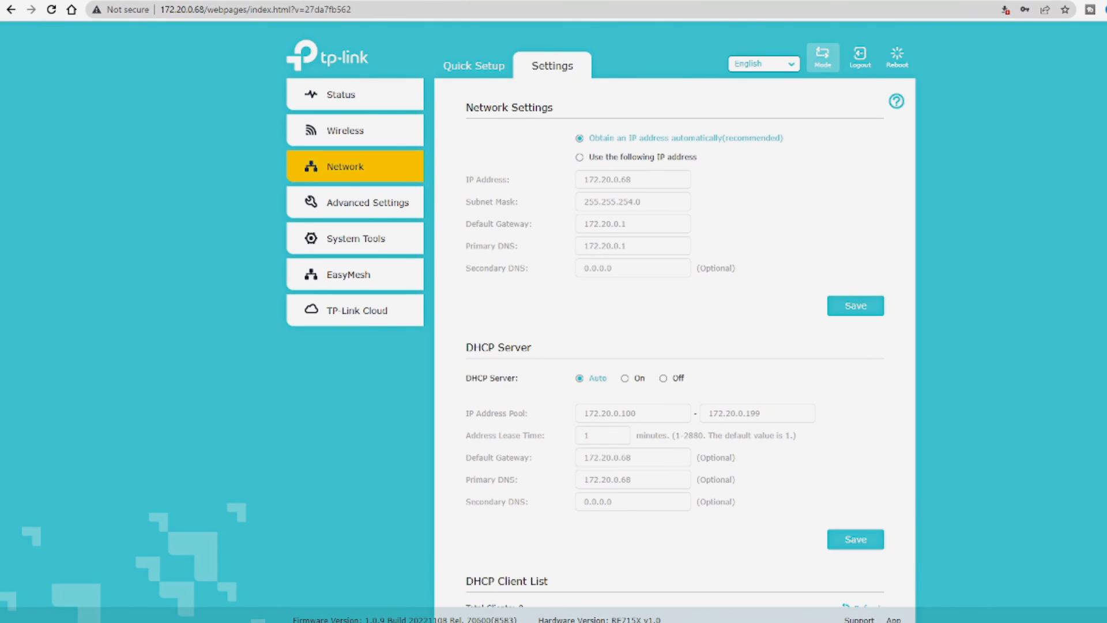
click(822, 53)
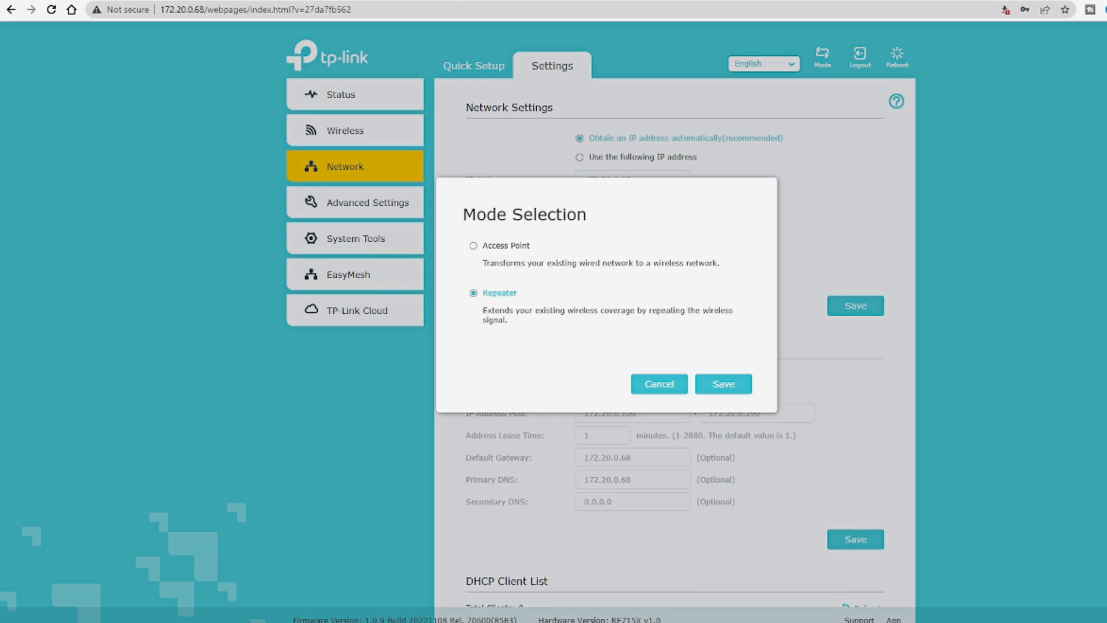
click(658, 384)
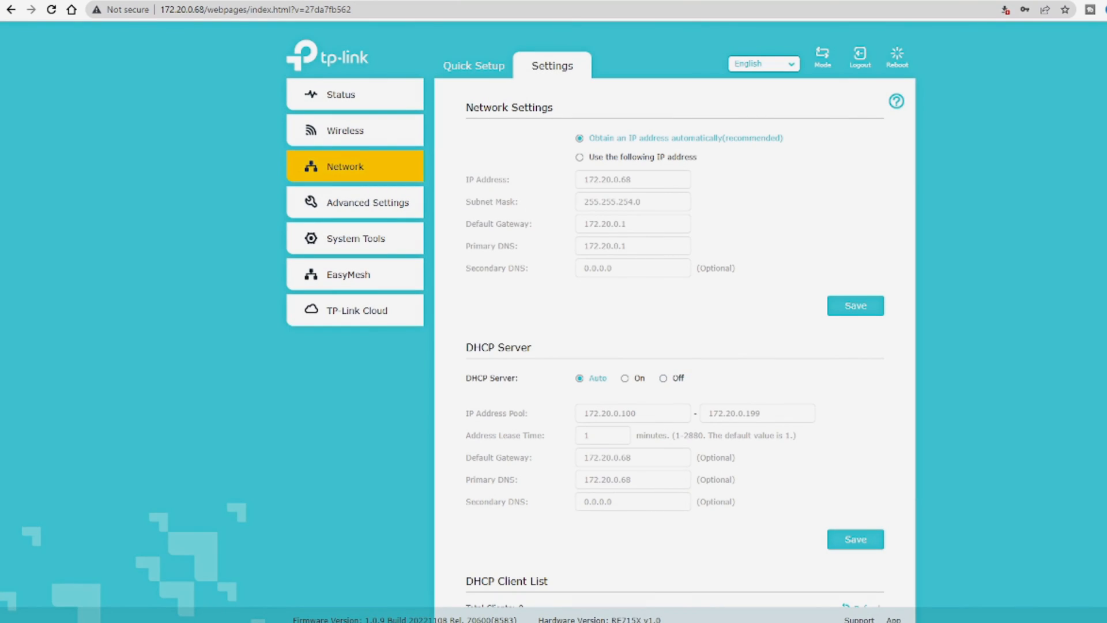